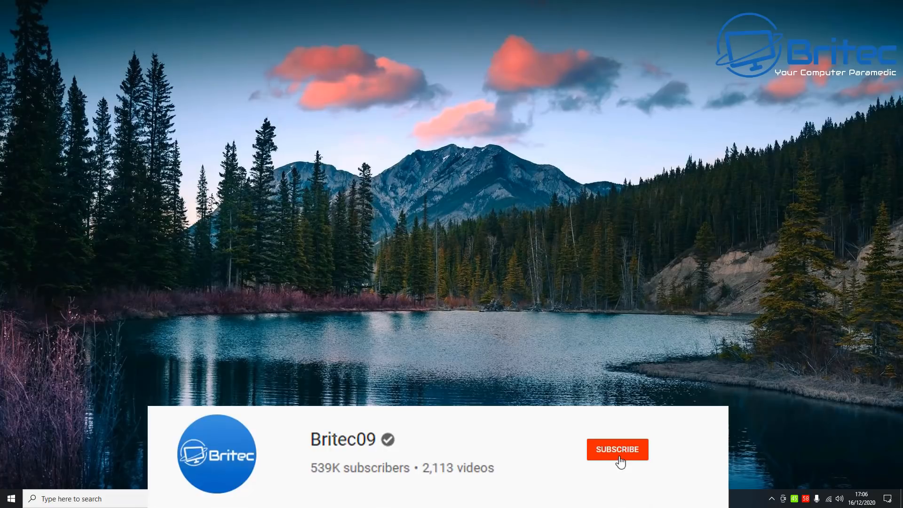
Search the taskbar for 'netsh' so its run command appears as the best match.
left_click(618, 448)
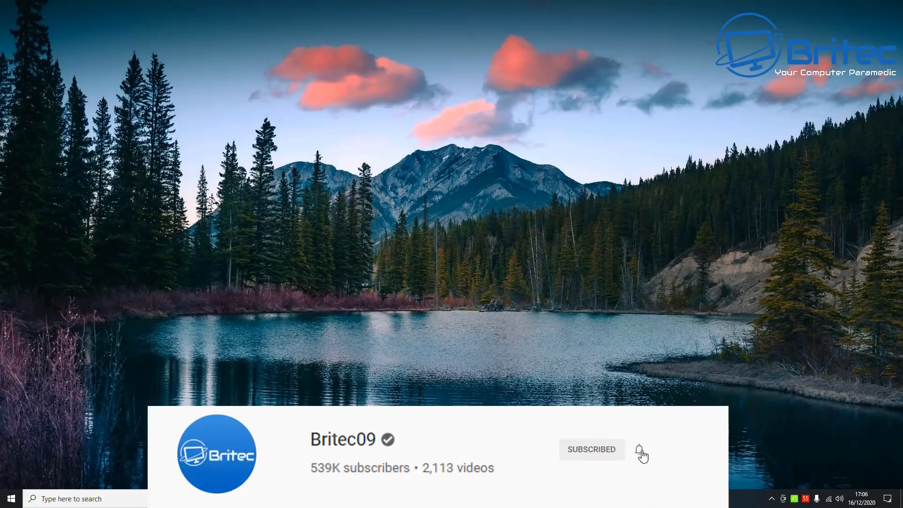
left_click(639, 449)
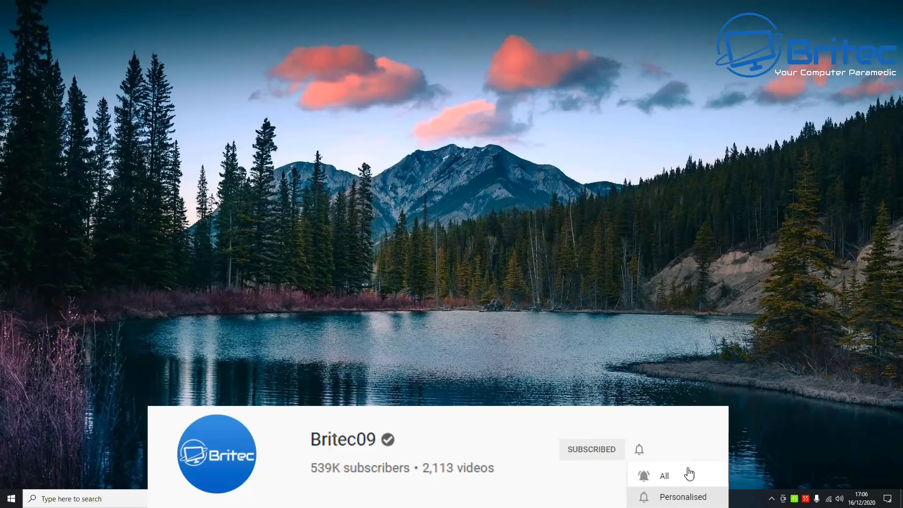
left_click(664, 476)
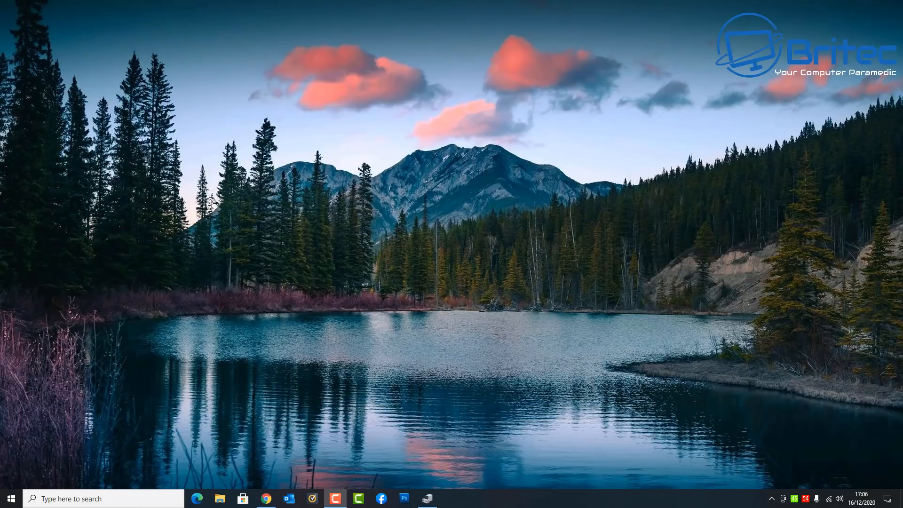
mouse_move(821, 452)
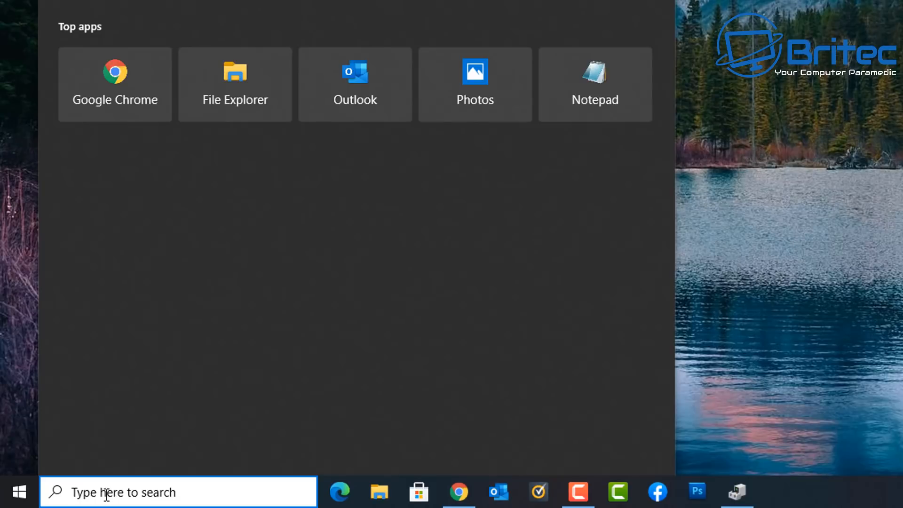
type("netsh")
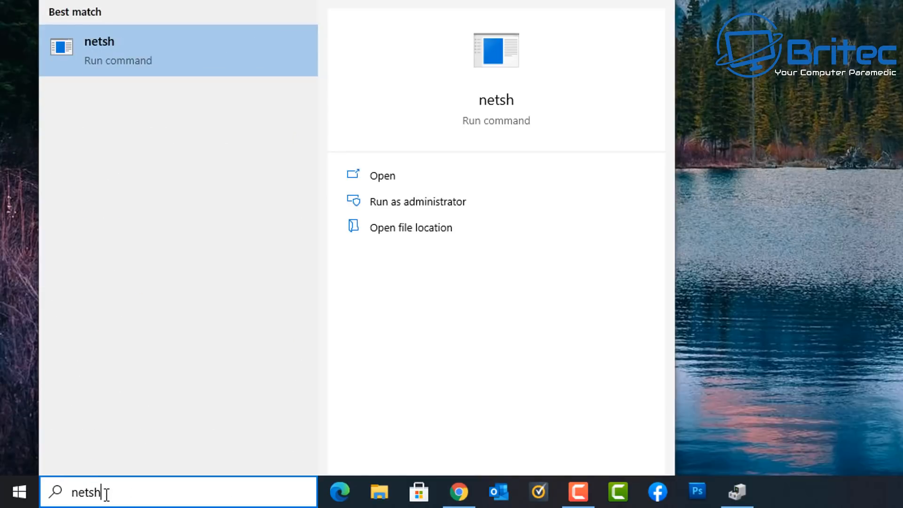
mouse_move(162, 62)
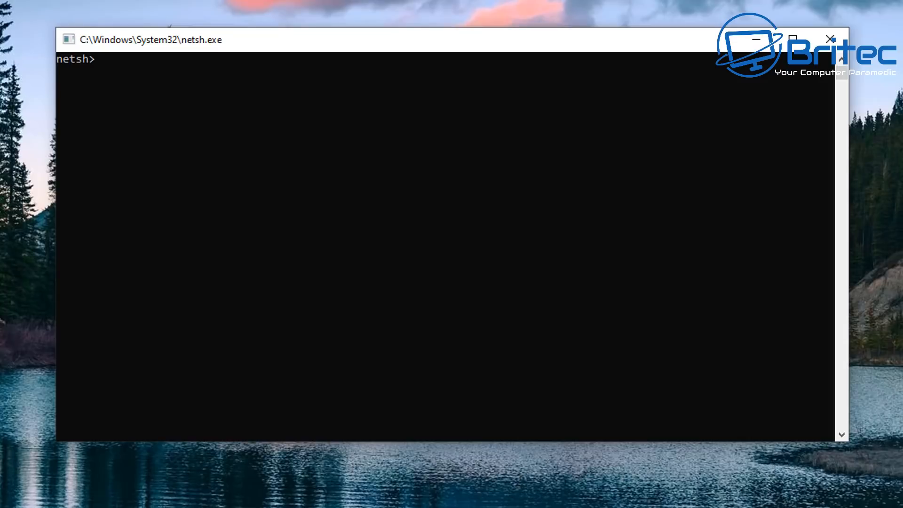
mouse_move(270, 251)
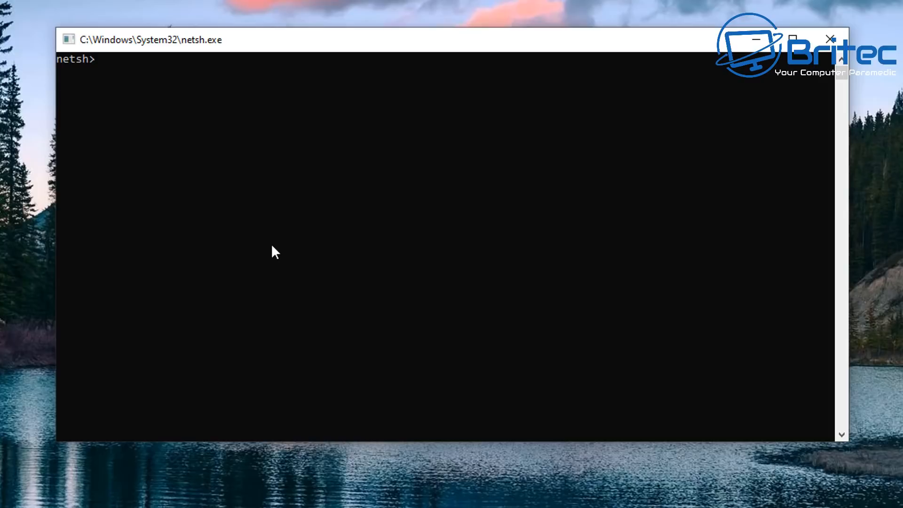
Run 'wlan show interface' to list WiFi 2 at 866.7 Mbps with 94% signal.
type("w")
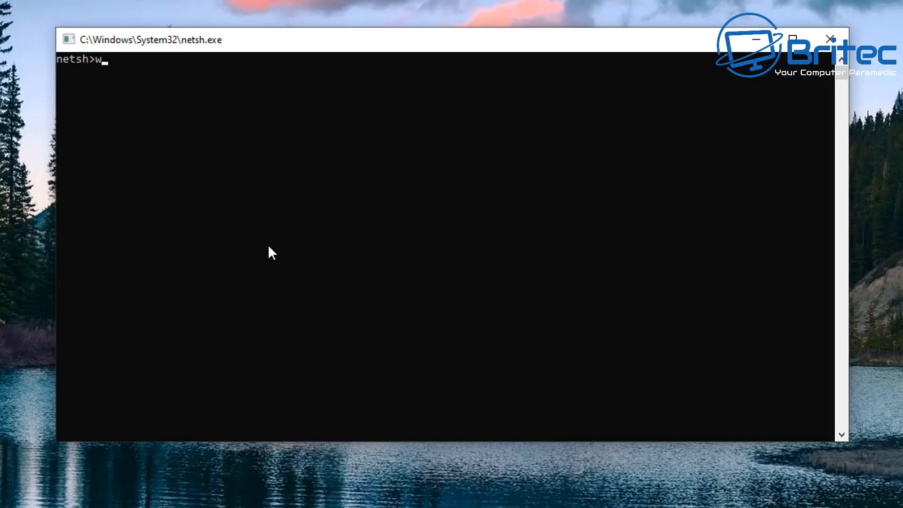
type("la")
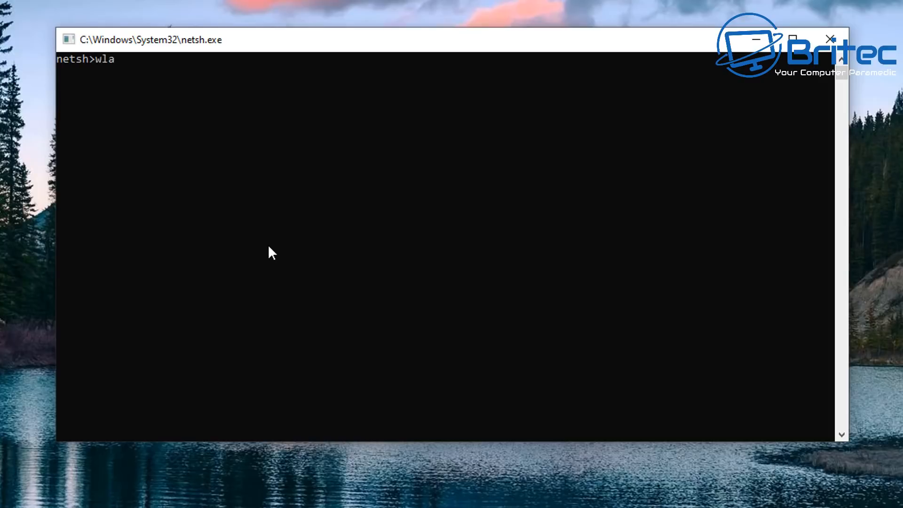
type("n")
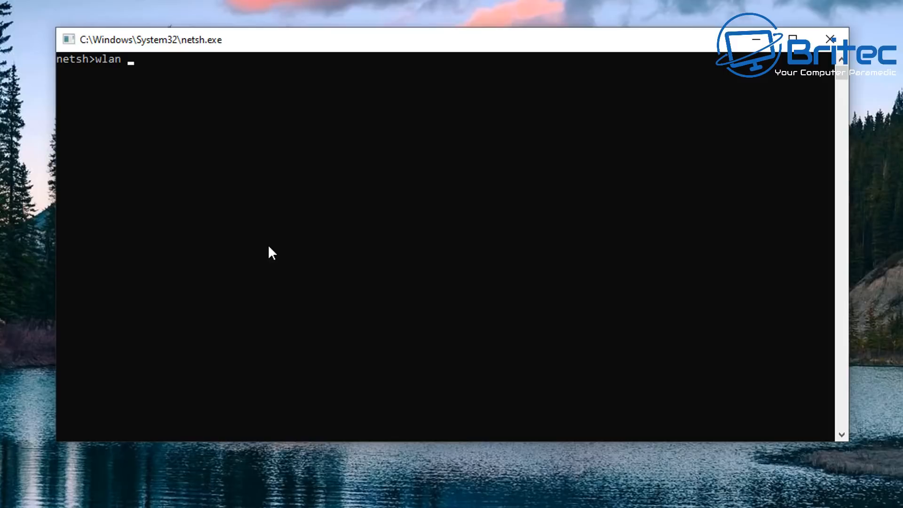
type("show")
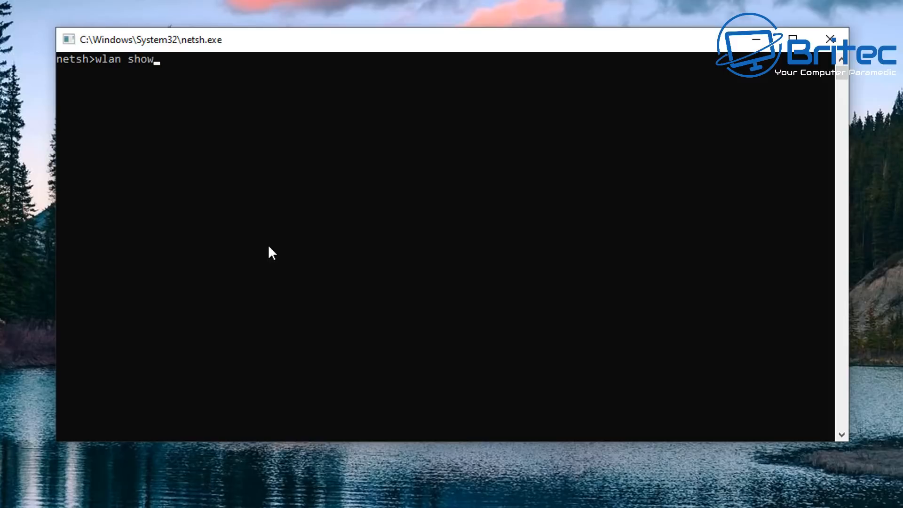
type("interface")
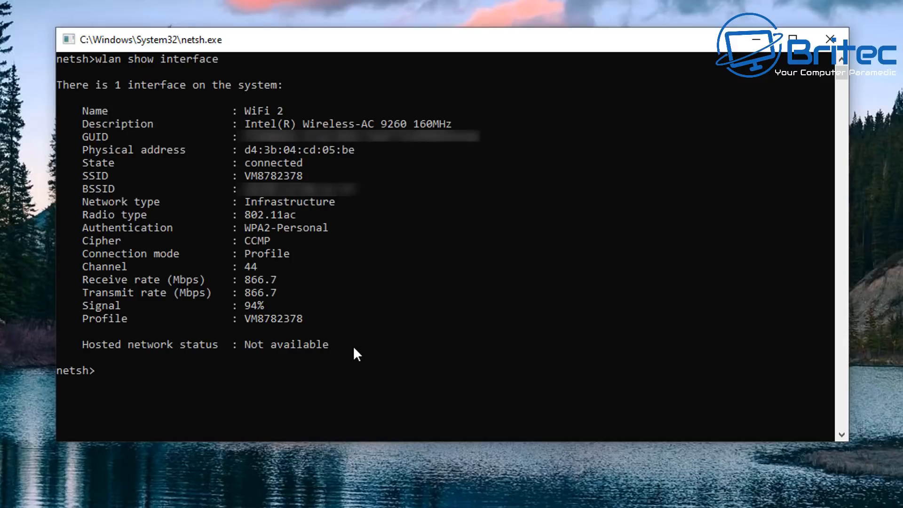
mouse_move(441, 127)
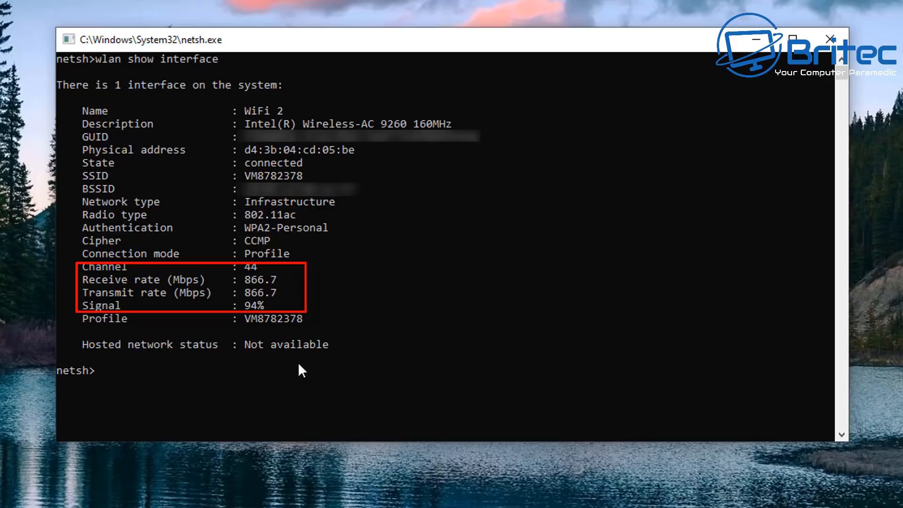
mouse_move(100, 313)
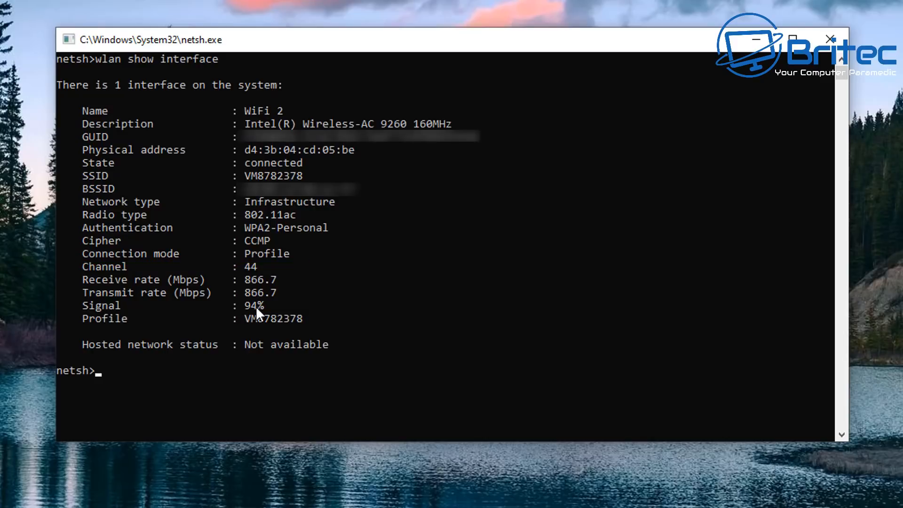
mouse_move(263, 314)
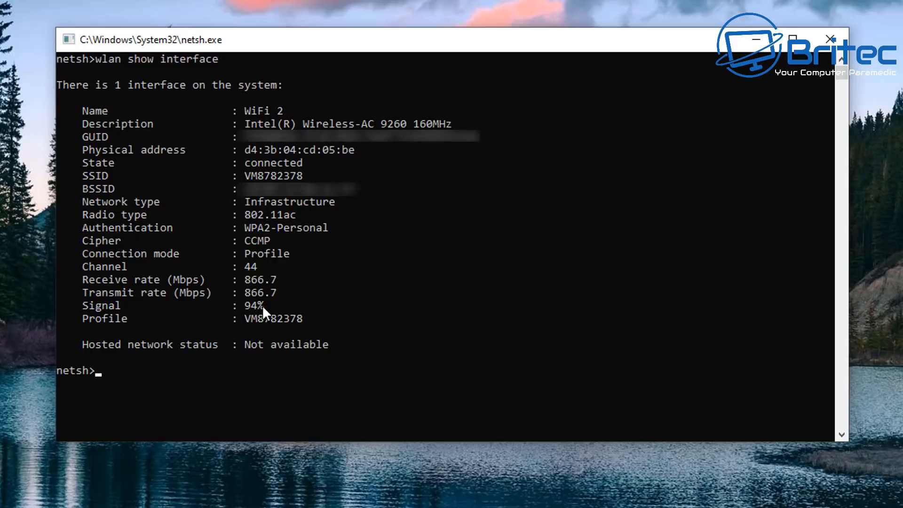
mouse_move(251, 314)
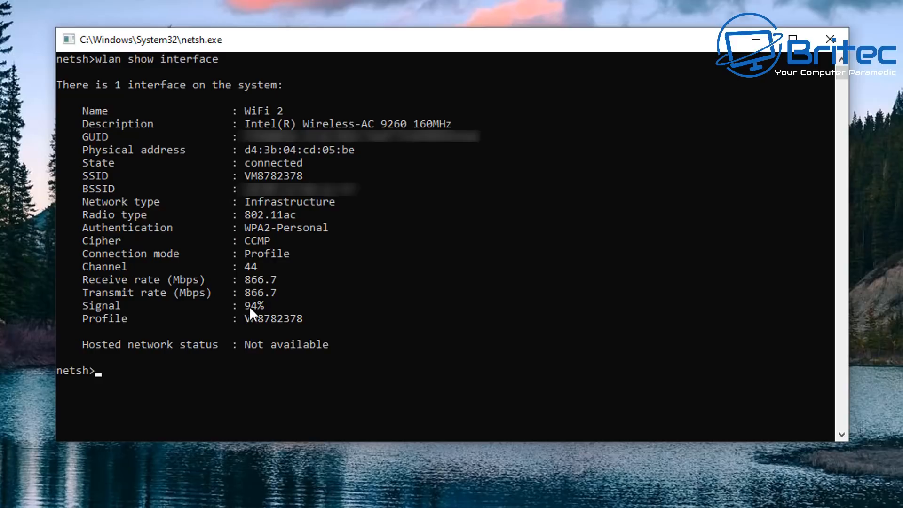
mouse_move(187, 295)
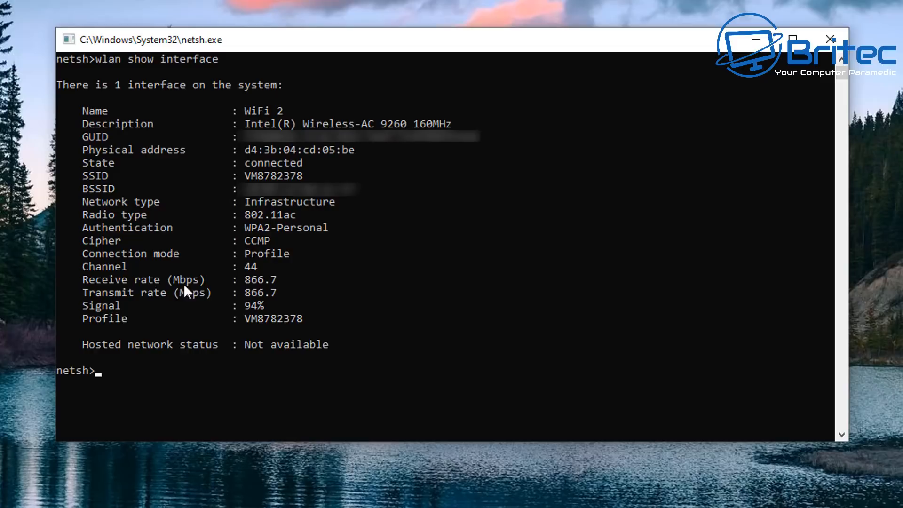
mouse_move(262, 292)
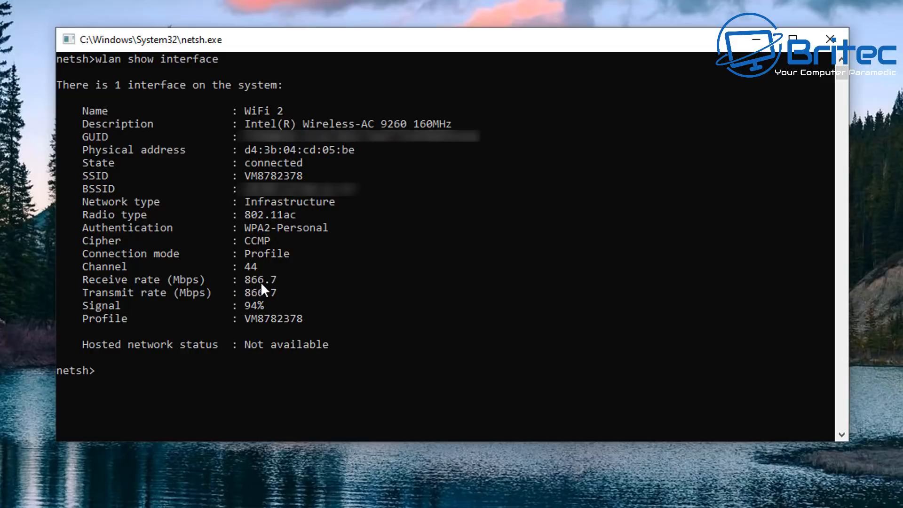
mouse_move(97, 299)
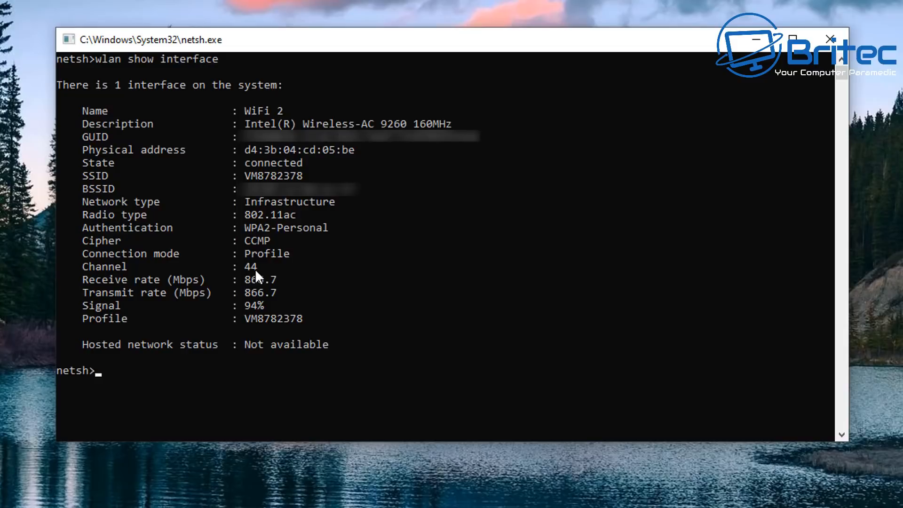
mouse_move(270, 243)
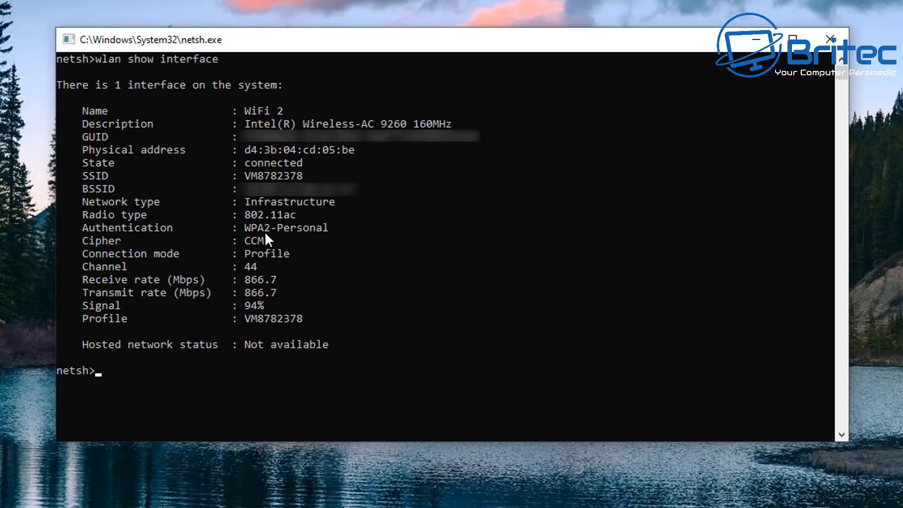
mouse_move(254, 229)
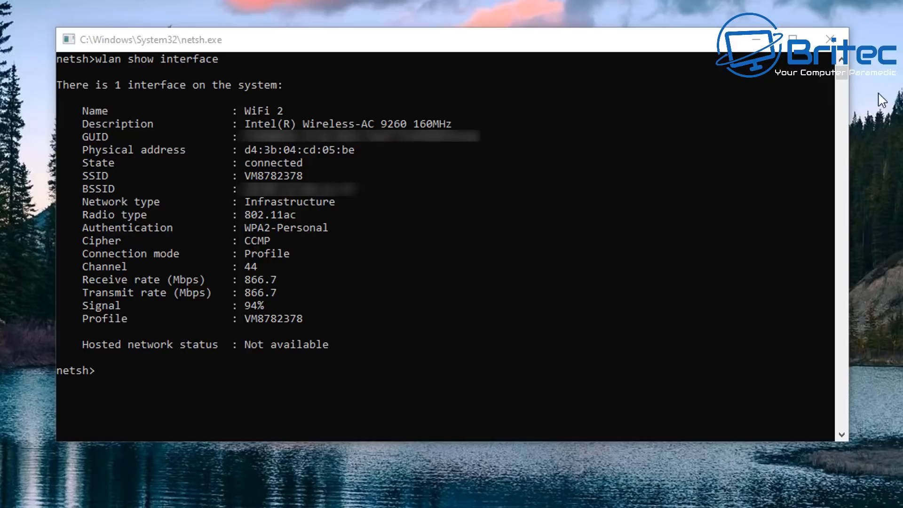
left_click(830, 37)
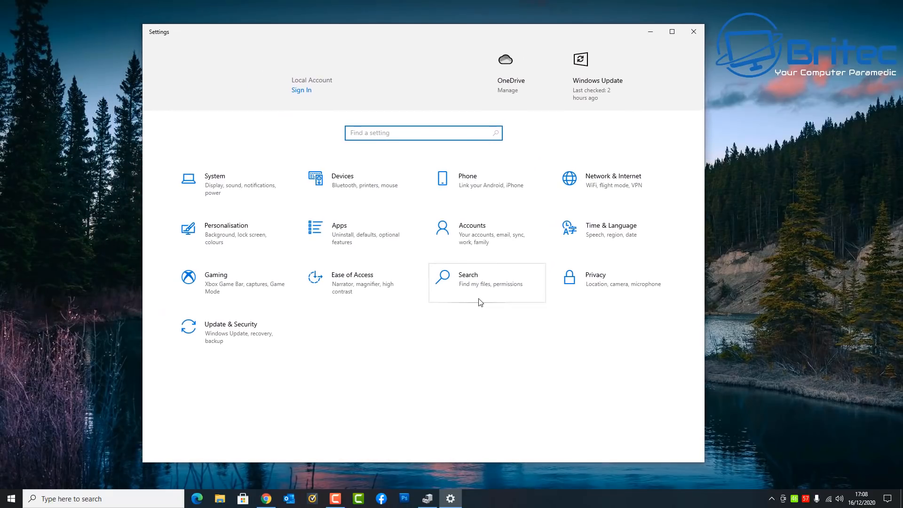
Go through Network & Internet and WiFi to reach the Network and Sharing Centre.
left_click(613, 176)
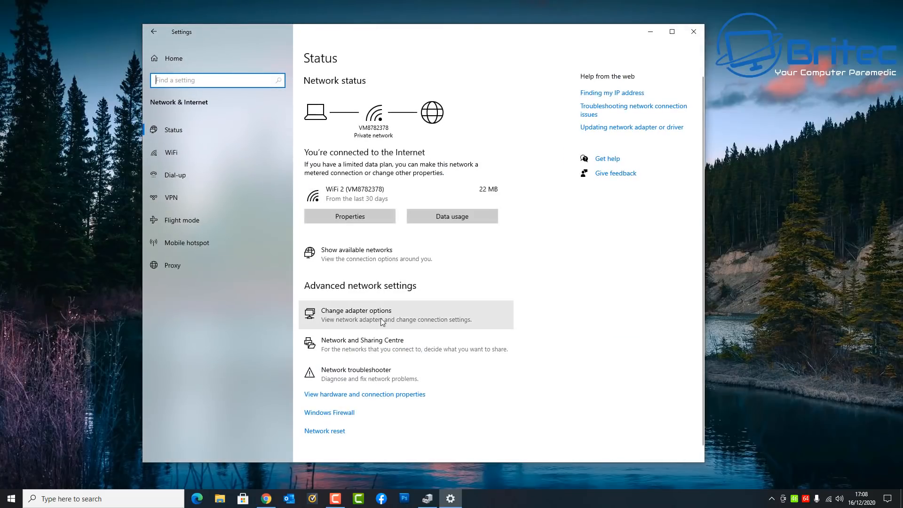
mouse_move(369, 344)
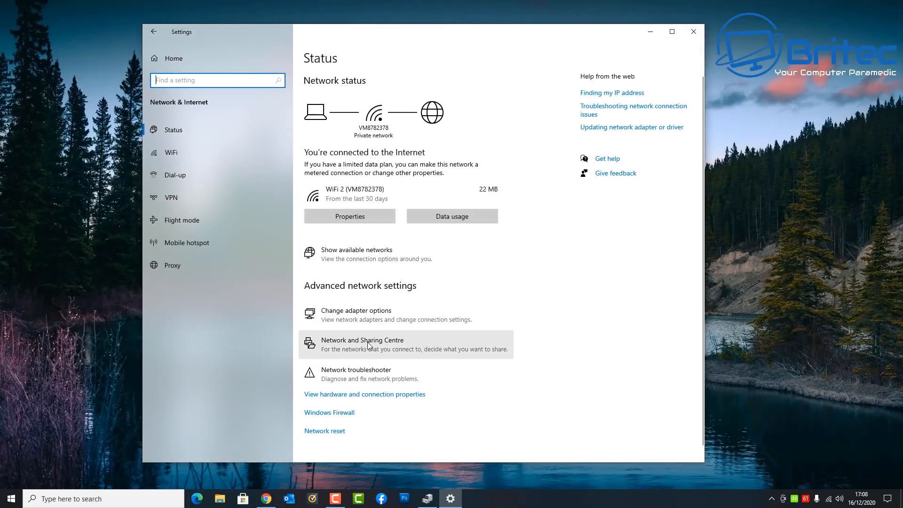
left_click(172, 152)
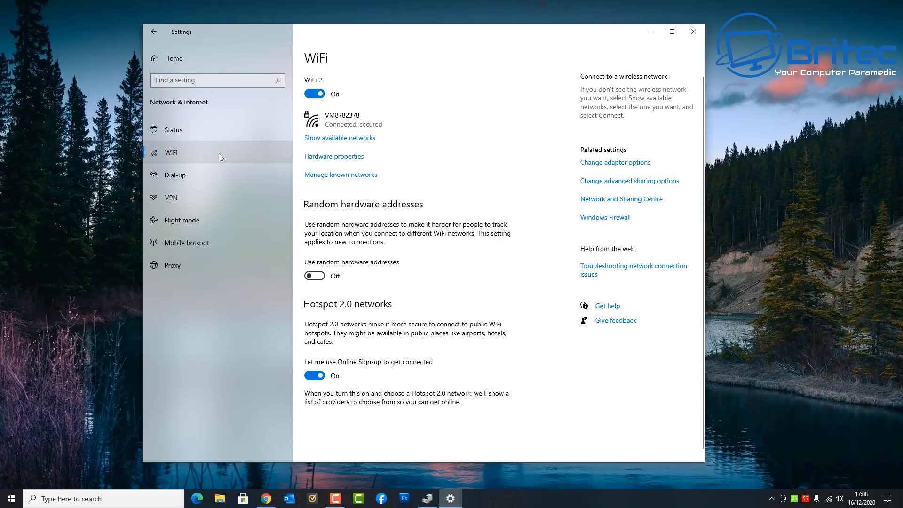
mouse_move(175, 158)
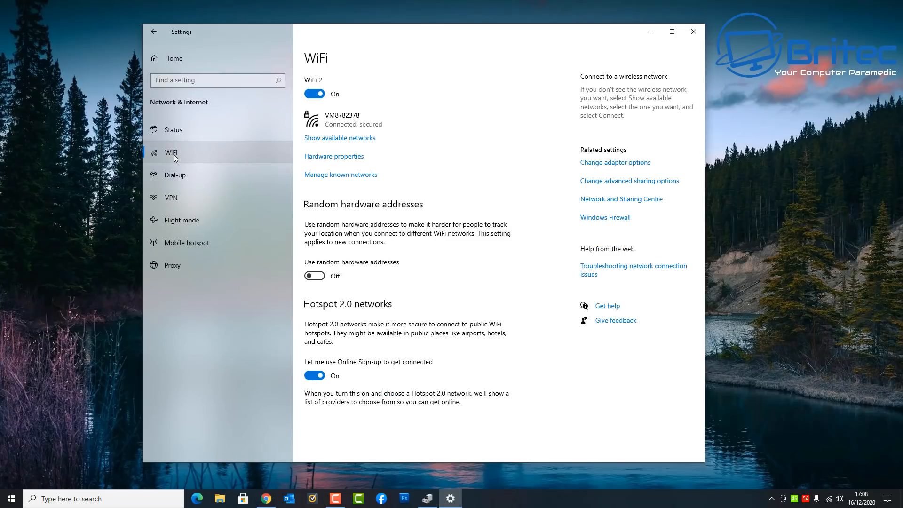
mouse_move(619, 202)
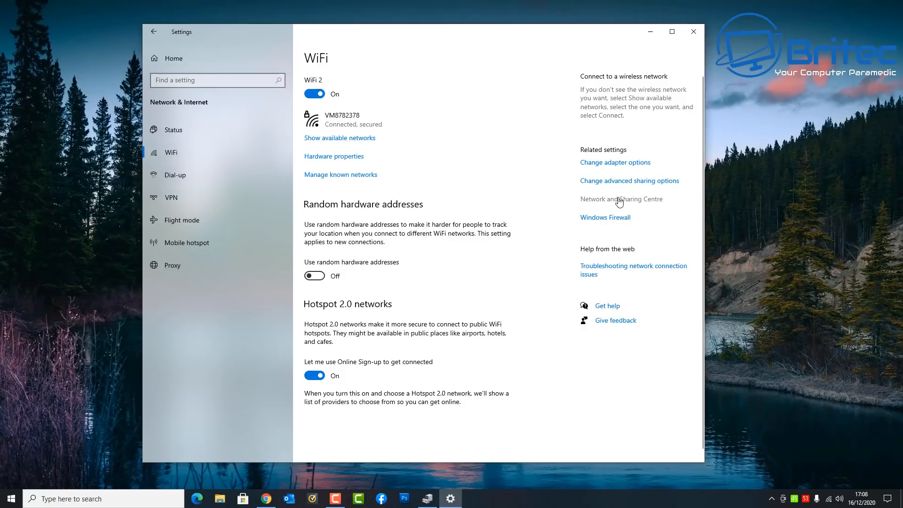
left_click(621, 199)
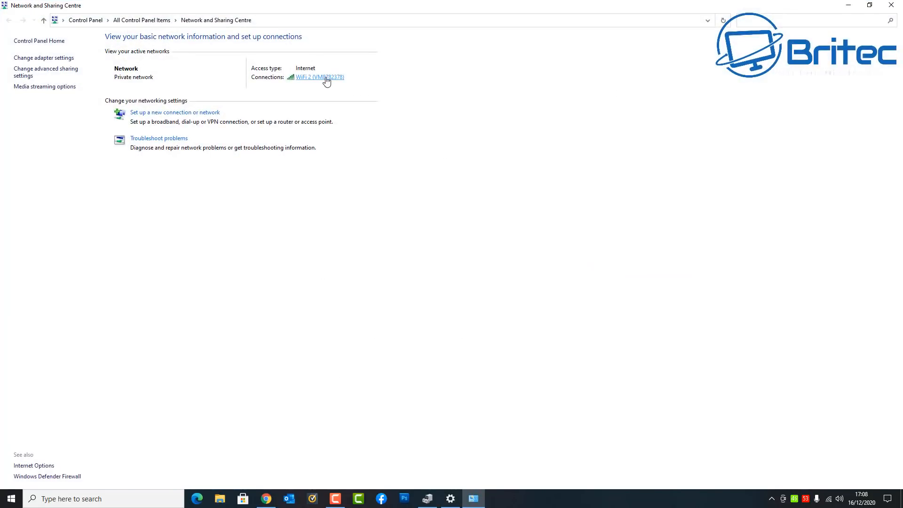
View the WiFi 2 Status dialog showing 866.7 Mbps, then dismiss it.
left_click(318, 77)
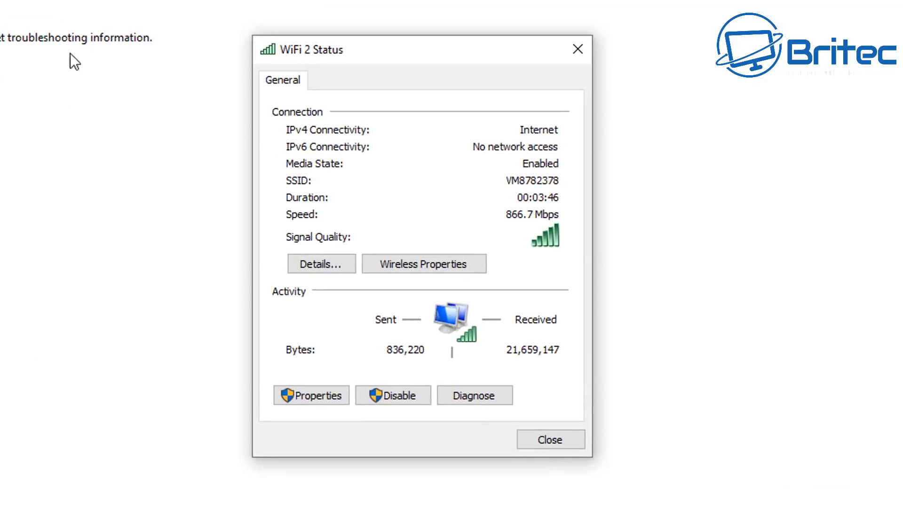
mouse_move(511, 231)
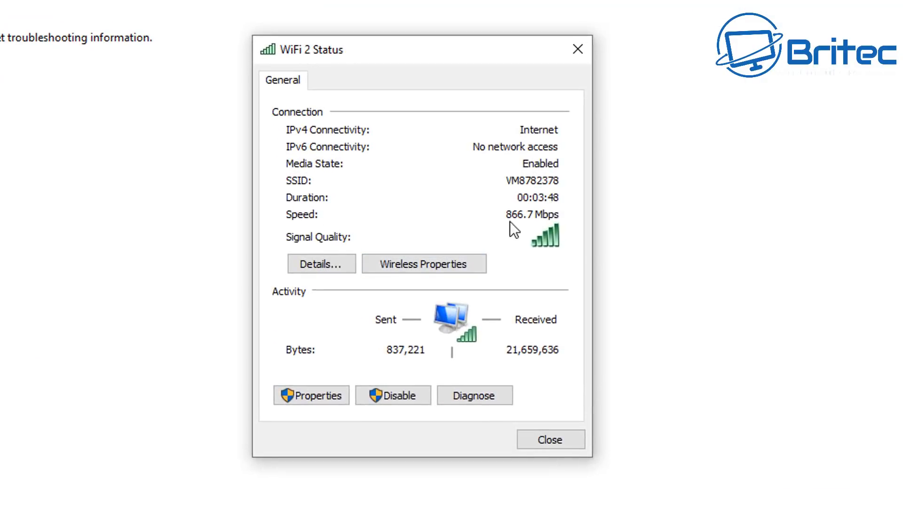
mouse_move(540, 224)
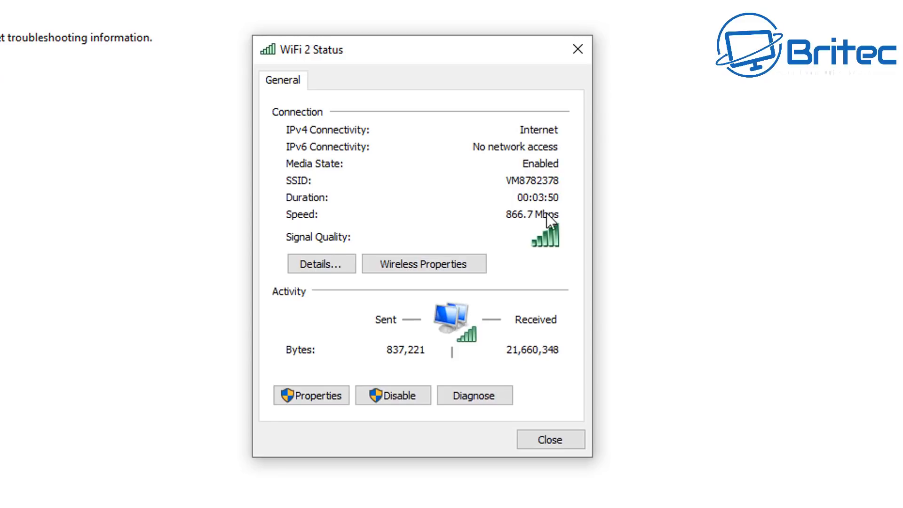
mouse_move(542, 224)
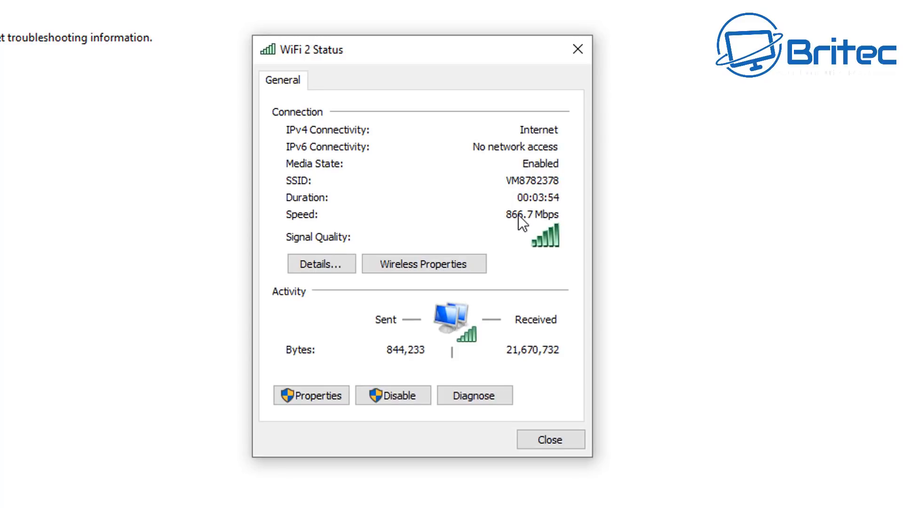
mouse_move(535, 226)
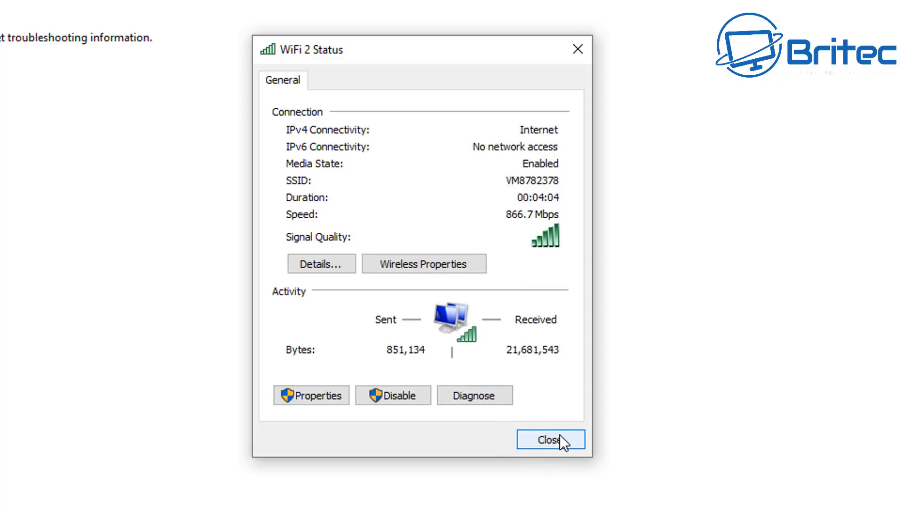
left_click(552, 440)
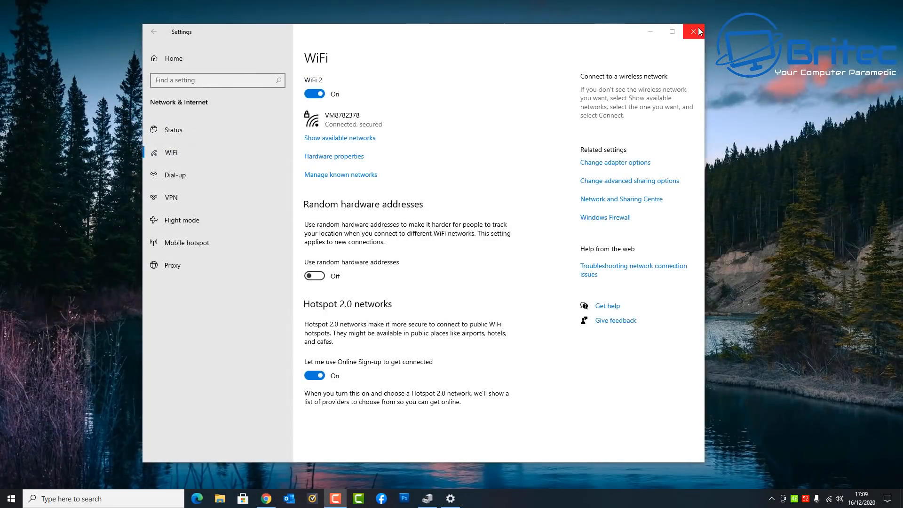
Reach the hardware and connection properties page listing WiFi 2 at 866/866 Mbps.
left_click(693, 32)
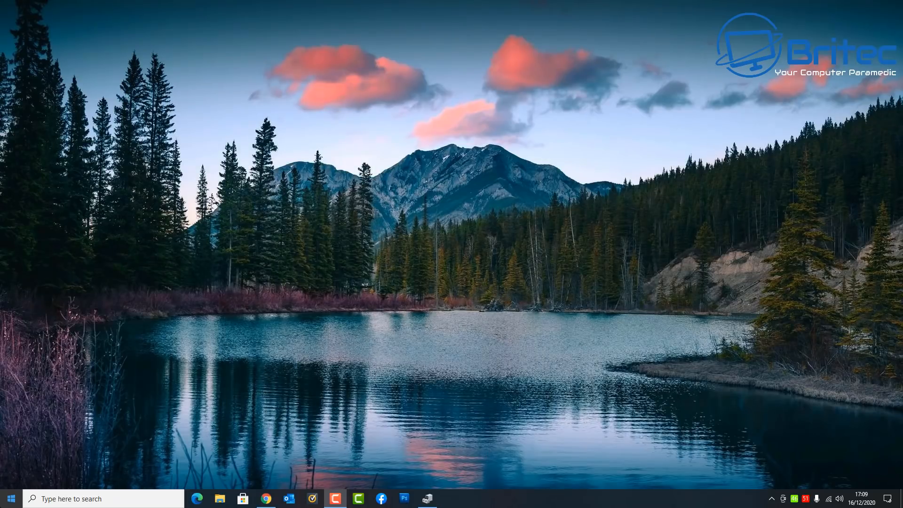
left_click(450, 498)
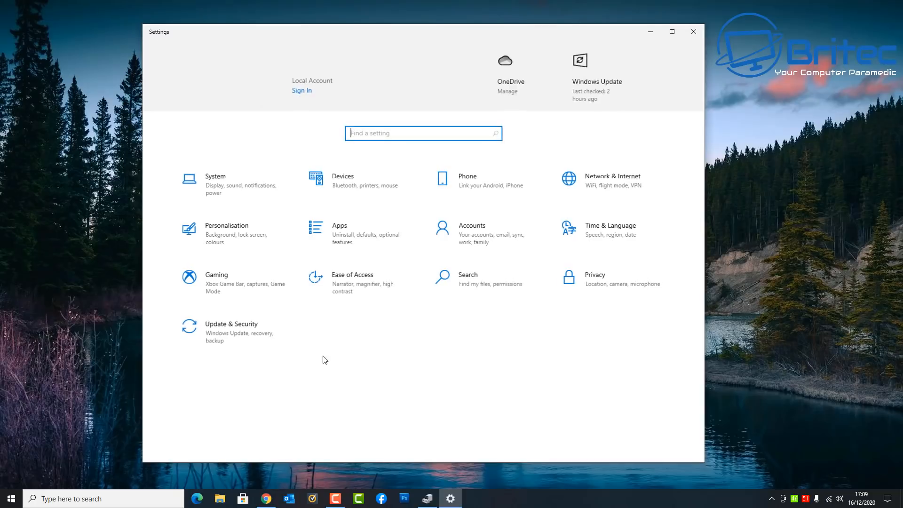
mouse_move(608, 183)
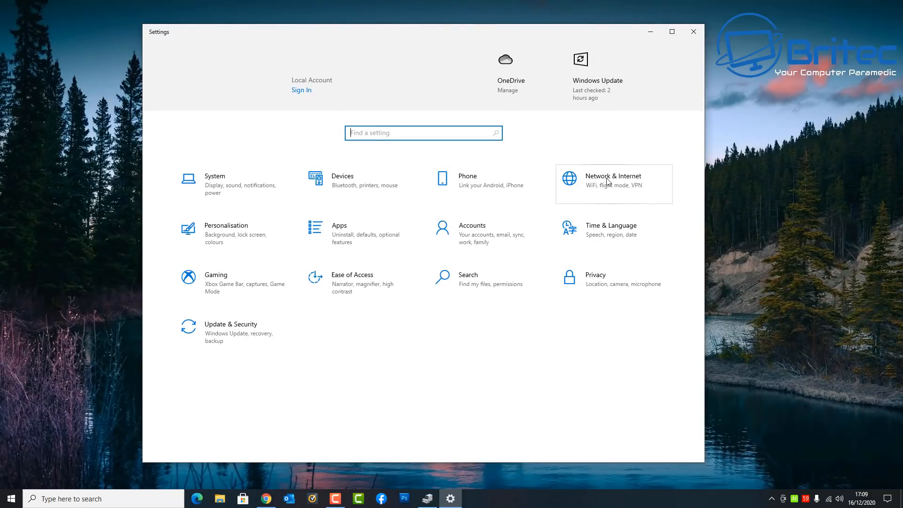
left_click(614, 179)
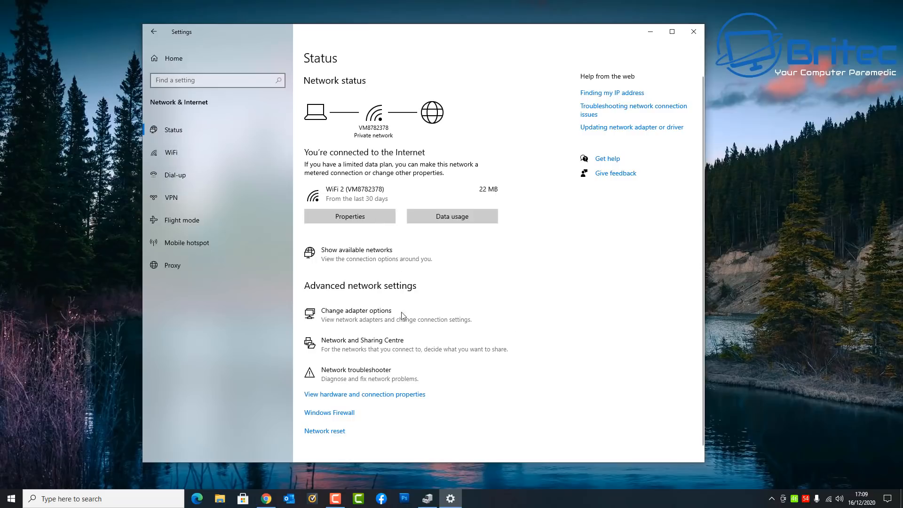
mouse_move(388, 401)
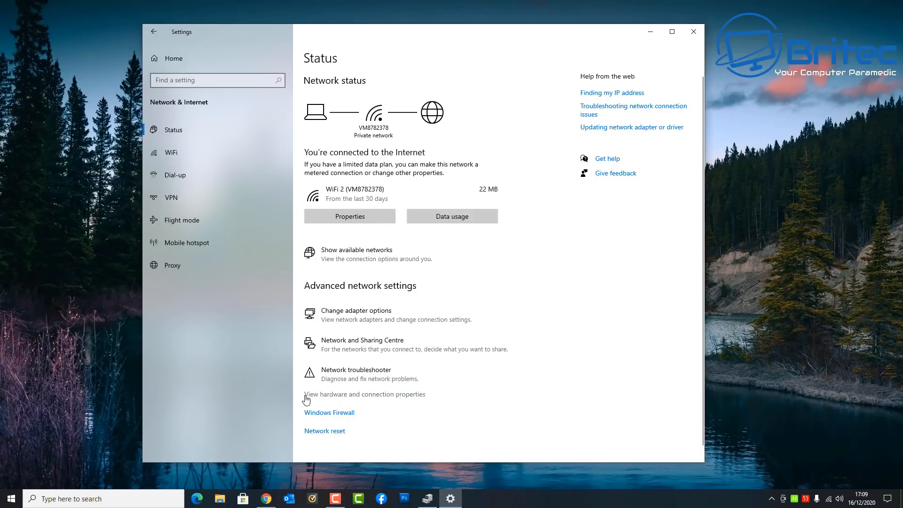
mouse_move(343, 398)
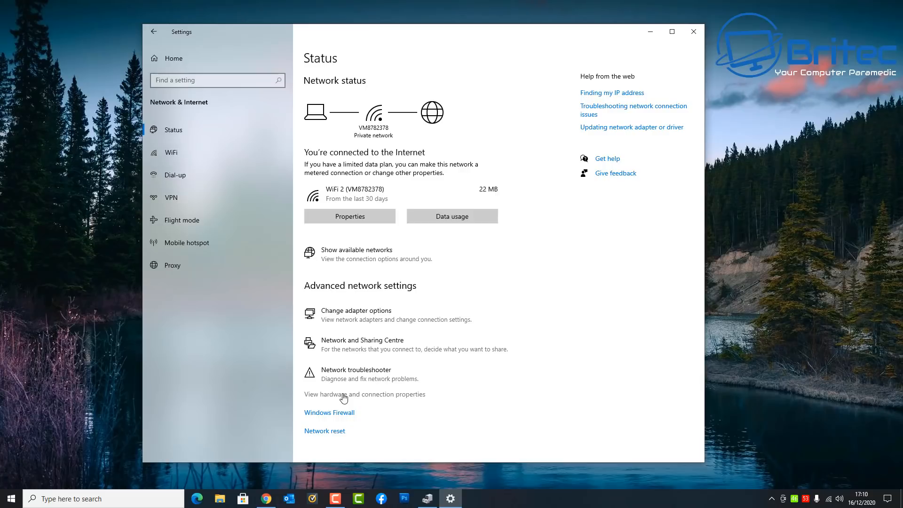
left_click(365, 394)
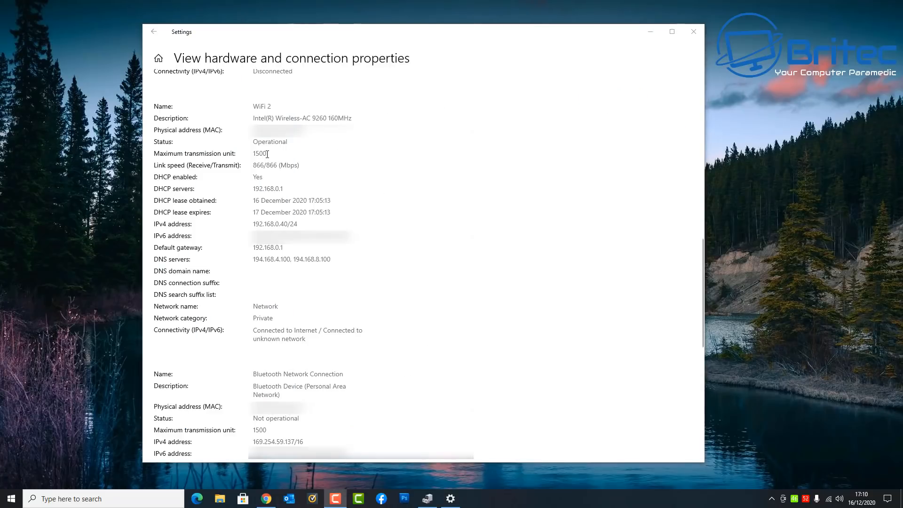
mouse_move(247, 115)
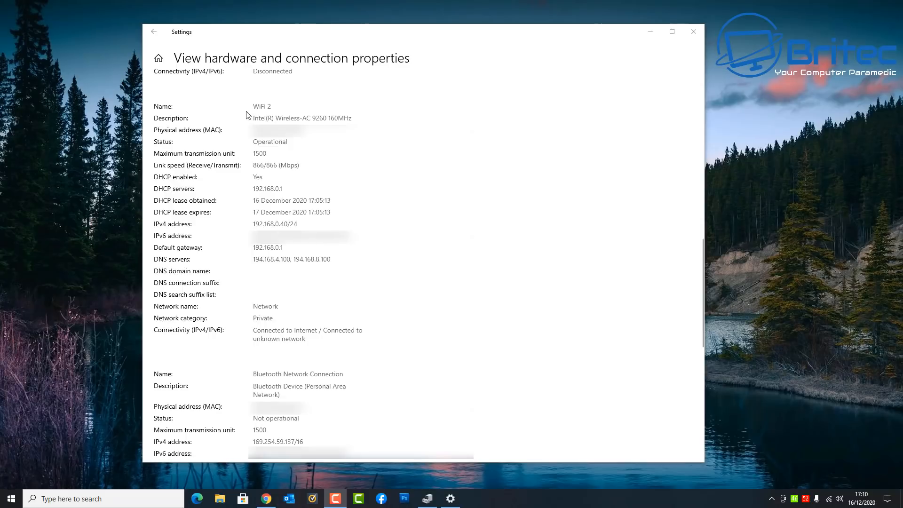
mouse_move(365, 119)
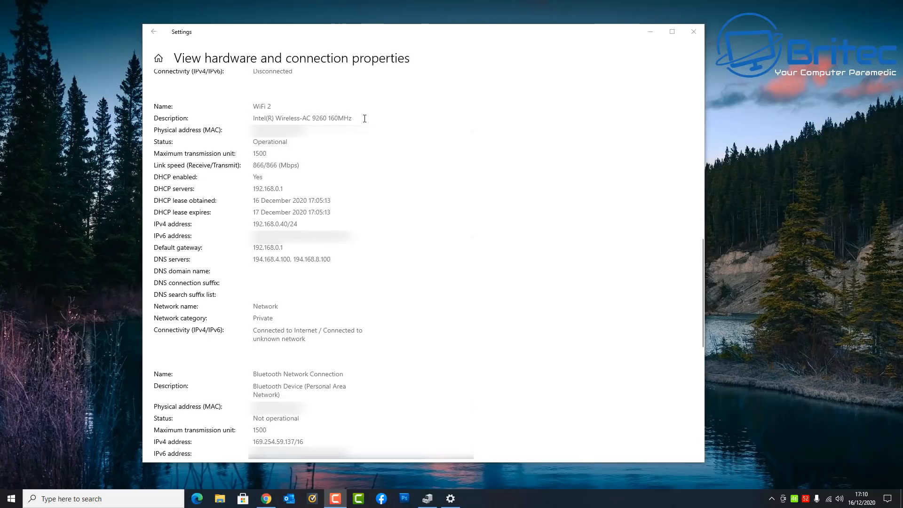
mouse_move(314, 121)
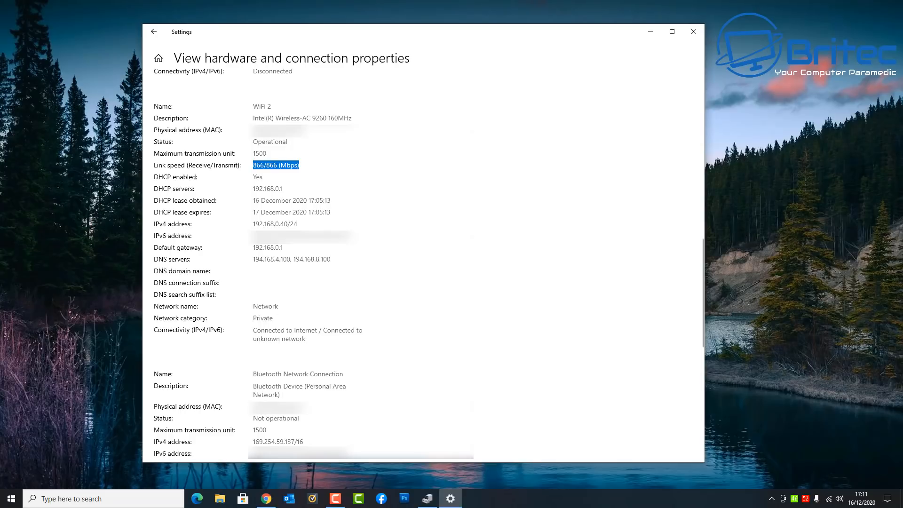
Launch Windows PowerShell (Admin) from the Start button's shortcut menu.
left_click(694, 32)
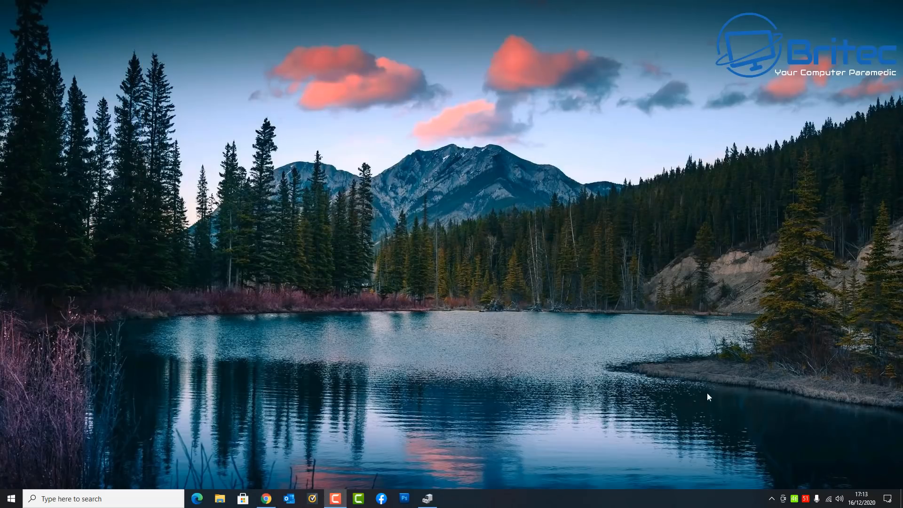
right_click(9, 499)
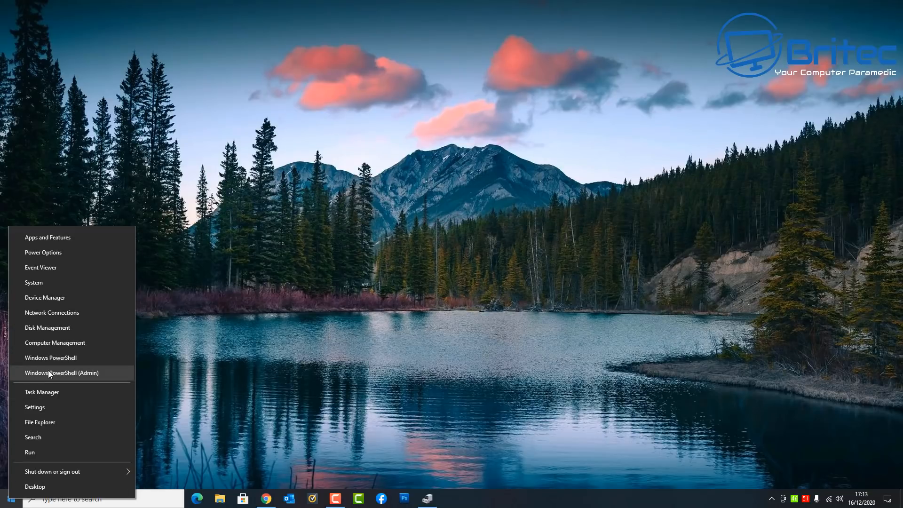
left_click(62, 372)
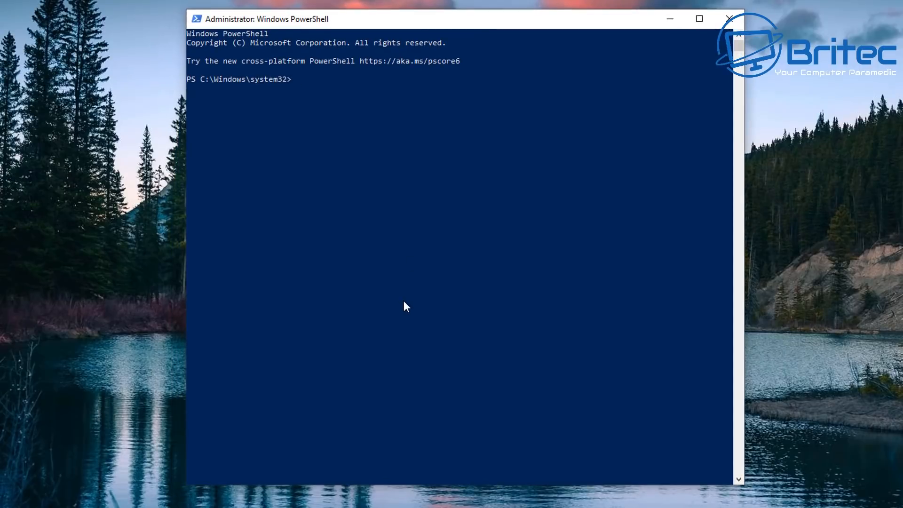
Enter Get-NetAdapter selecting interfaceDescription, name, status and linkSpeed.
type("Get-NetAdapter | select interfaceDescription, name, status, linkSpeed")
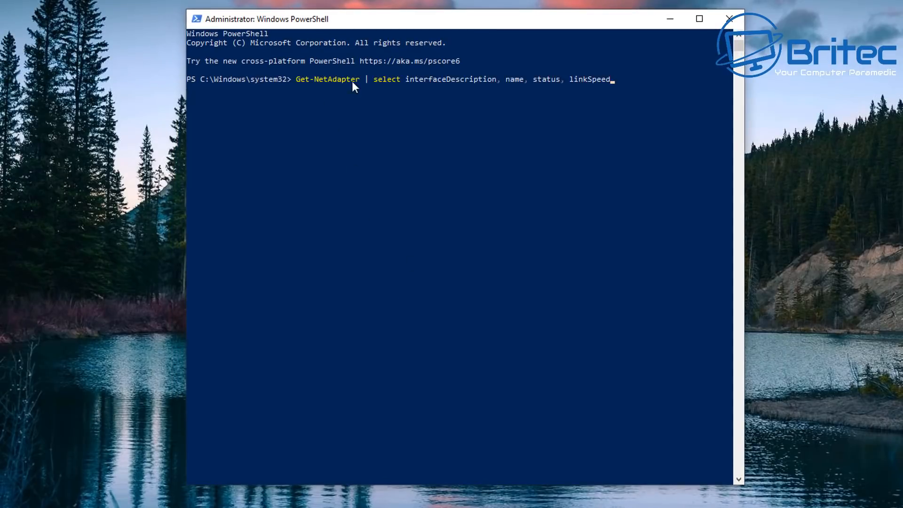
mouse_move(570, 92)
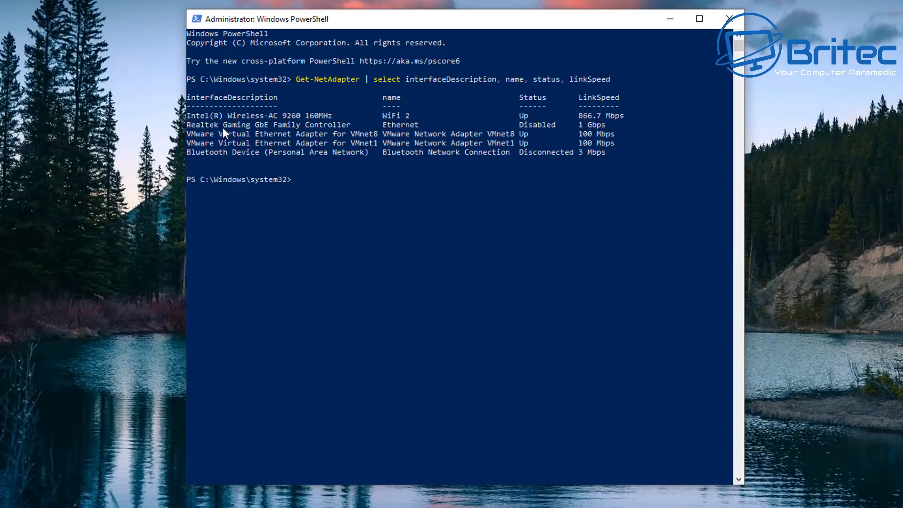
mouse_move(213, 127)
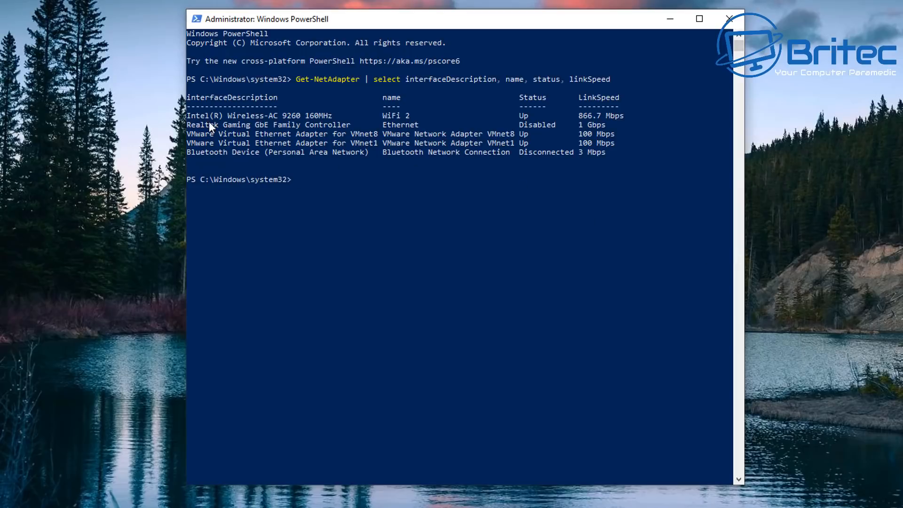
mouse_move(250, 126)
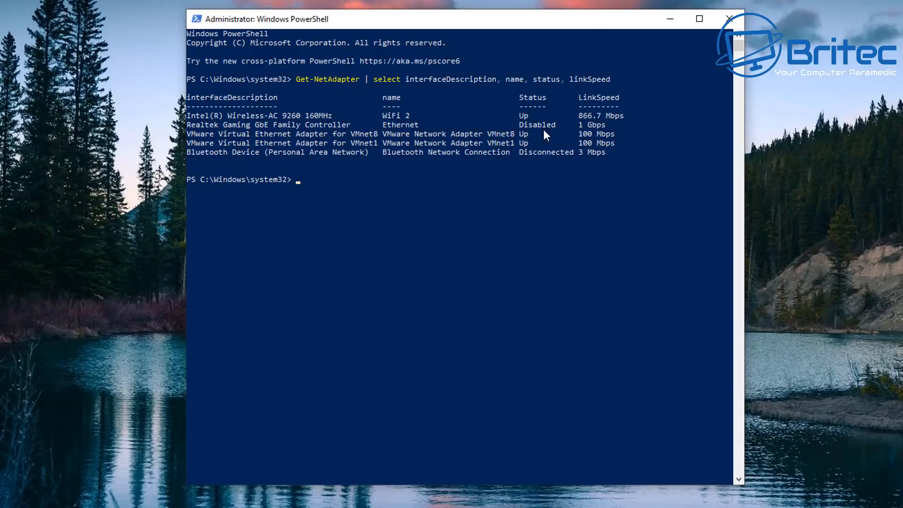
mouse_move(407, 138)
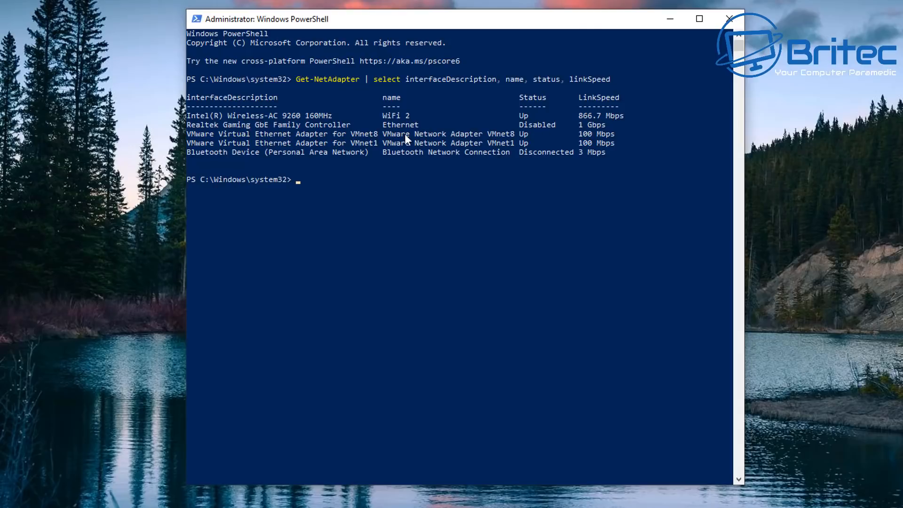
mouse_move(489, 130)
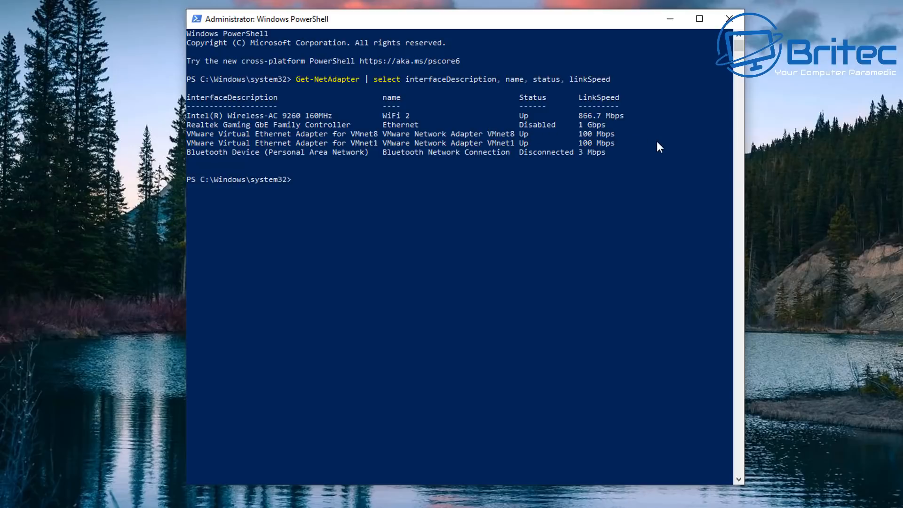
mouse_move(728, 20)
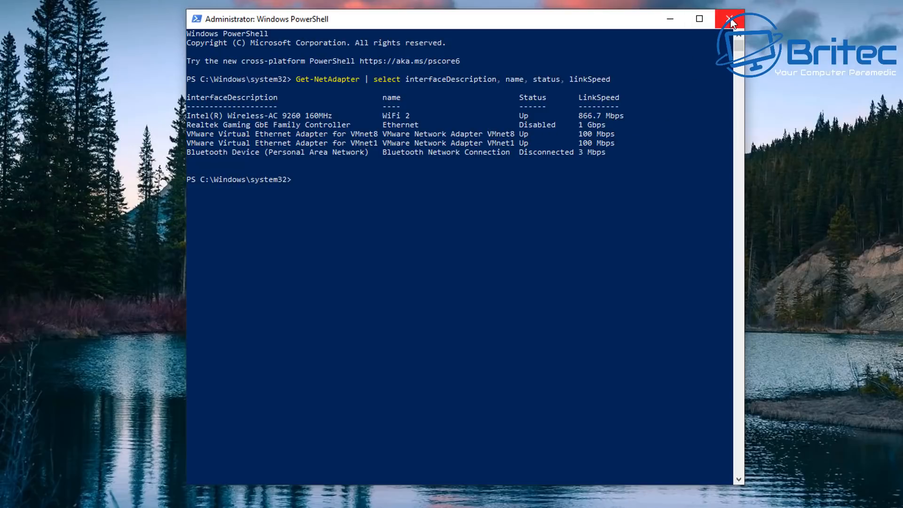
Close the Administrator PowerShell window, leaving the desktop showing.
left_click(727, 17)
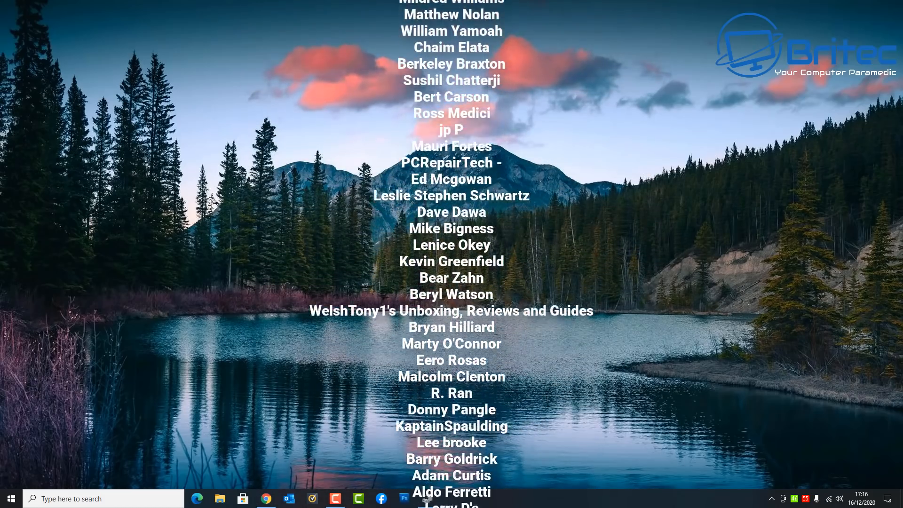
scroll("down", 3)
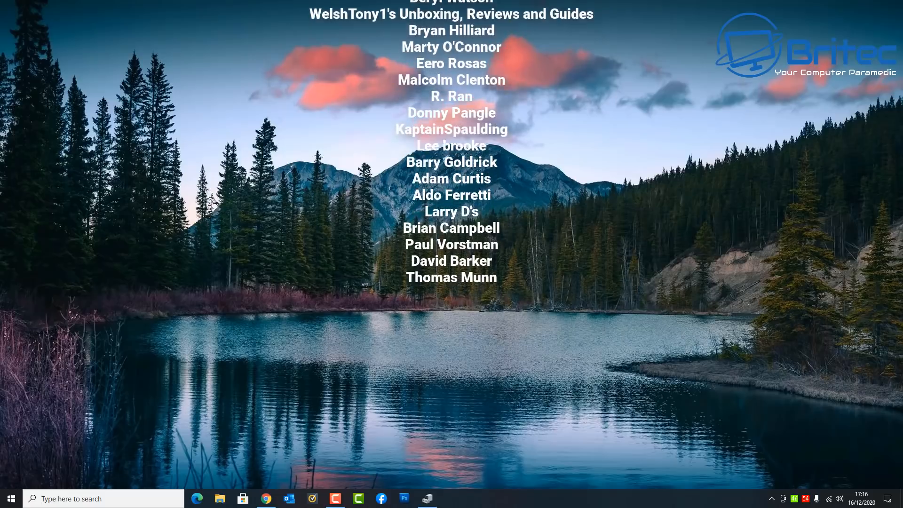